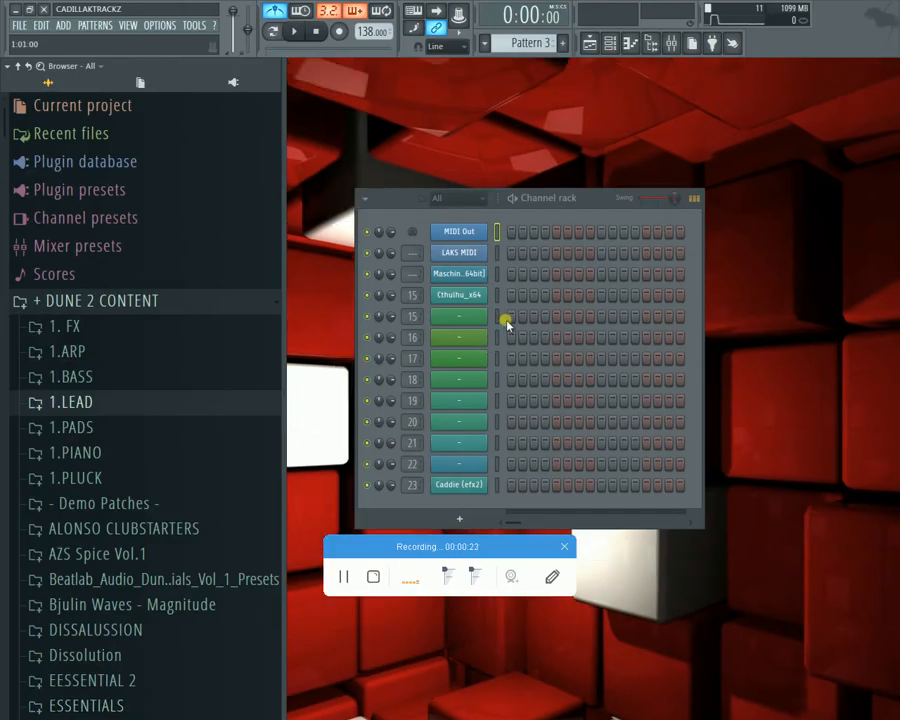
Step: Insert a Nexus 2 instrument into an empty channel-rack slot and select the new channel
{"action": "right_click", "coordinate": [458, 316]}
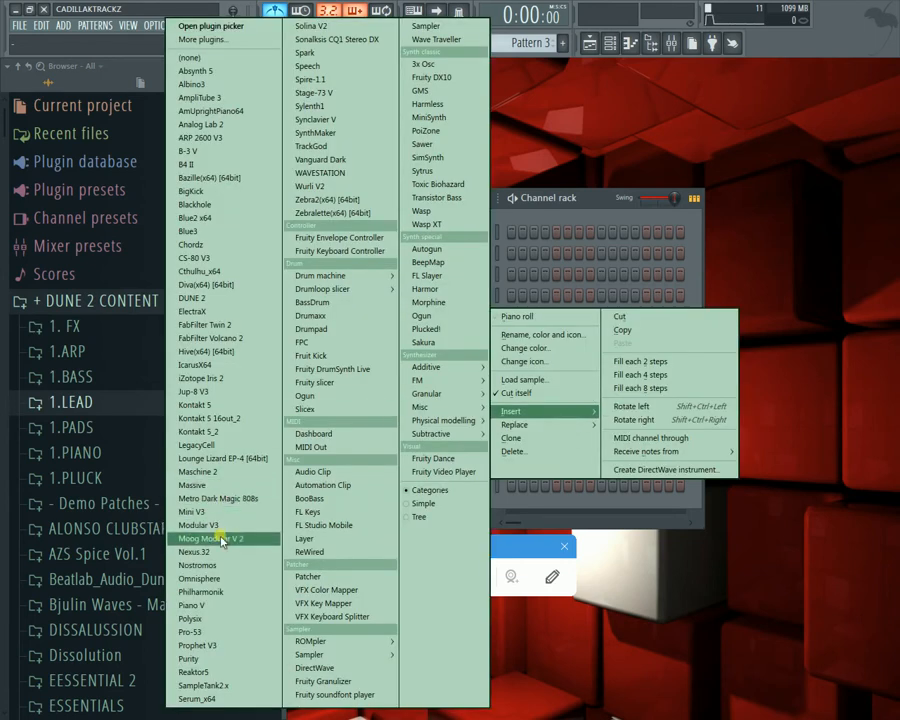
{"action": "left_click", "coordinate": [193, 551]}
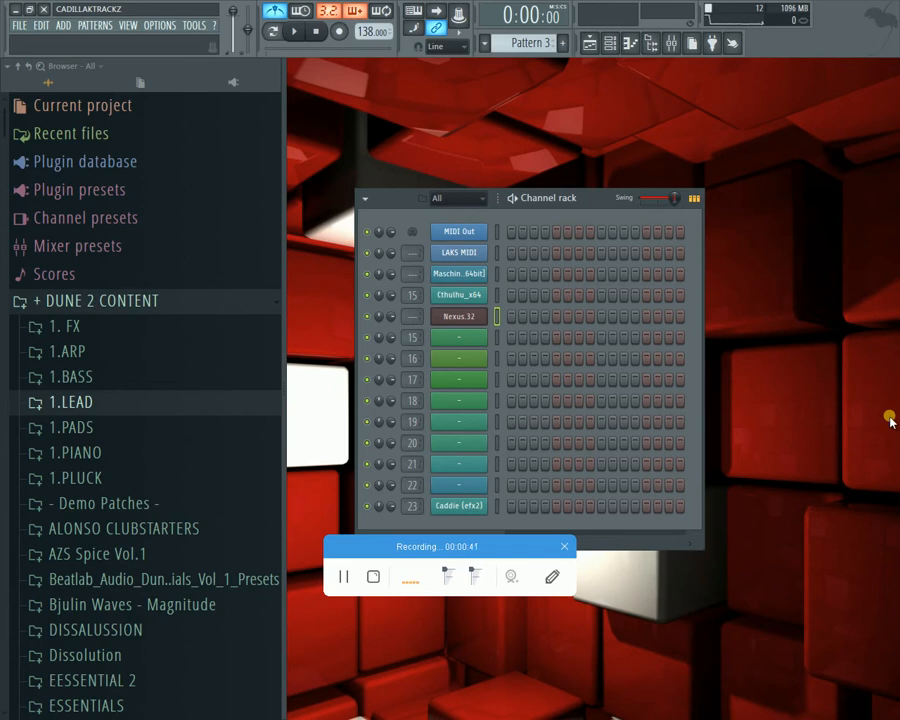
{"action": "left_click", "coordinate": [458, 317]}
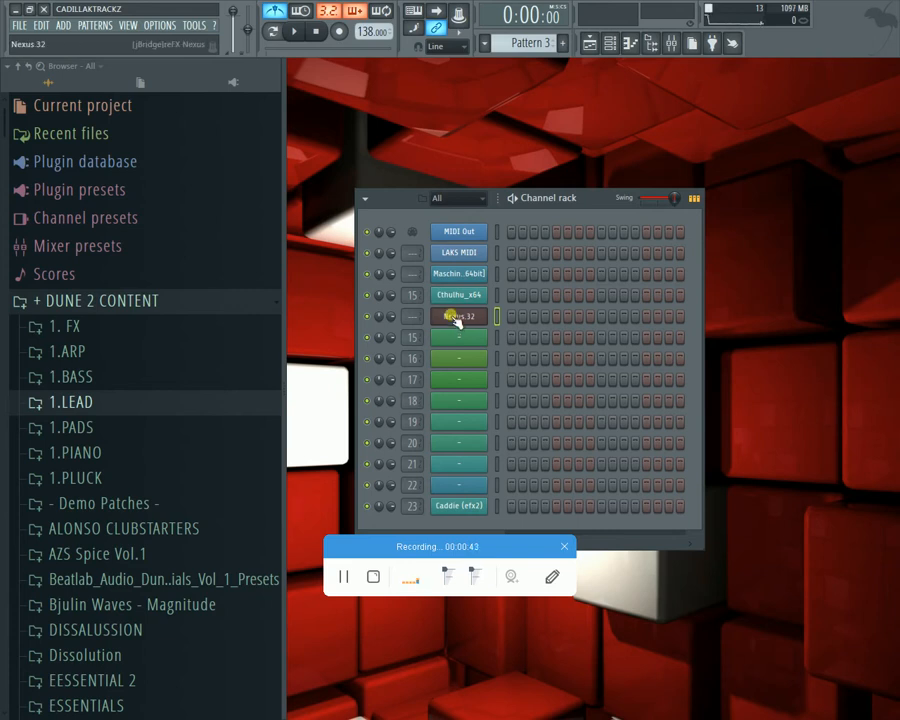
Step: Open the Nexus window, try a couple of presets, and scroll through the category lists
{"action": "left_click", "coordinate": [459, 316]}
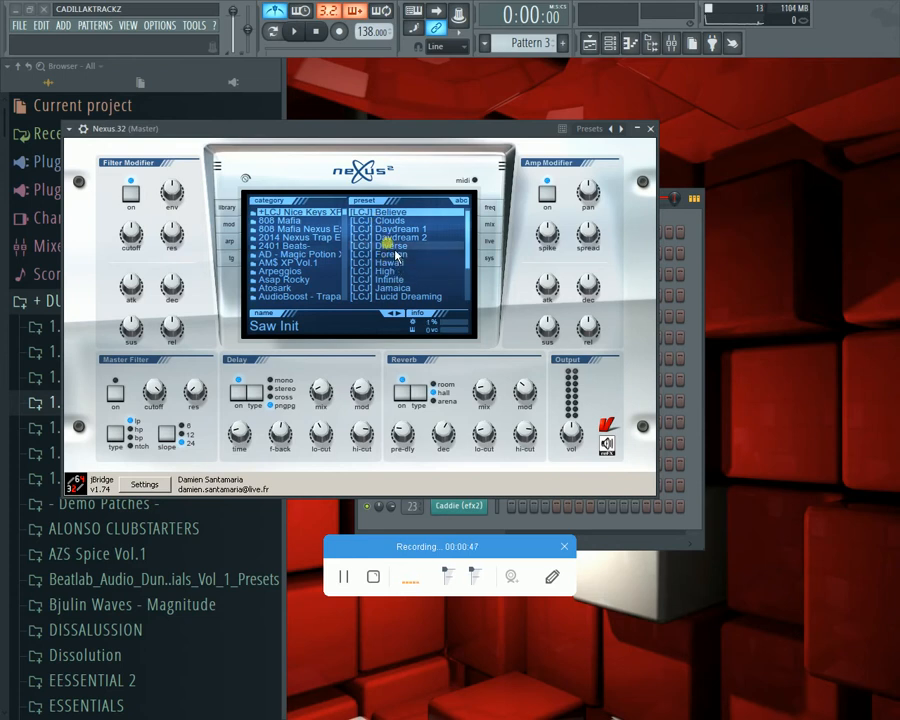
{"action": "left_click", "coordinate": [395, 246]}
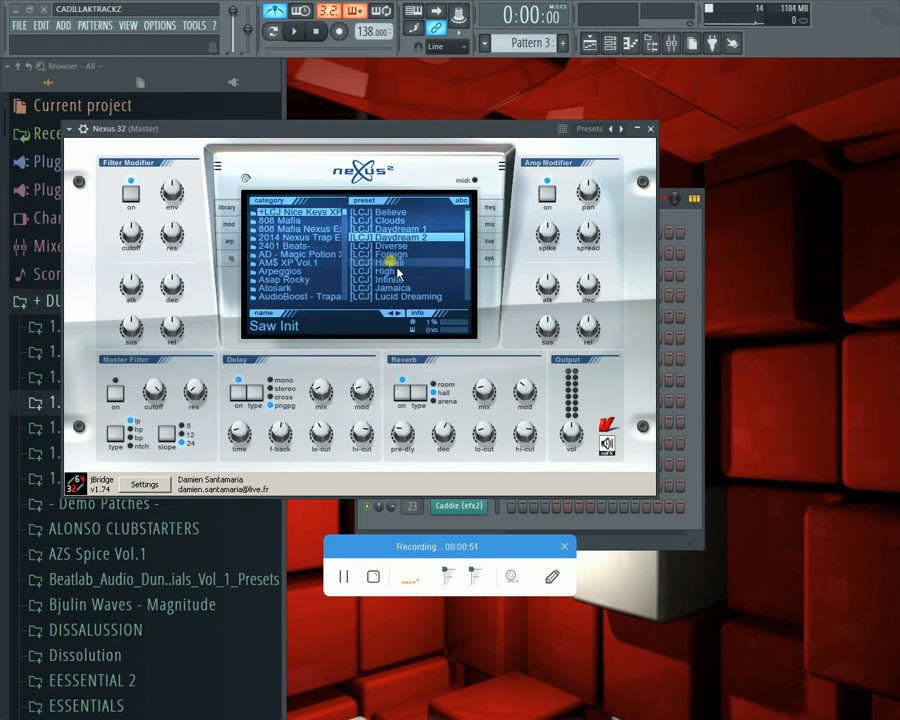
{"action": "left_click", "coordinate": [390, 254]}
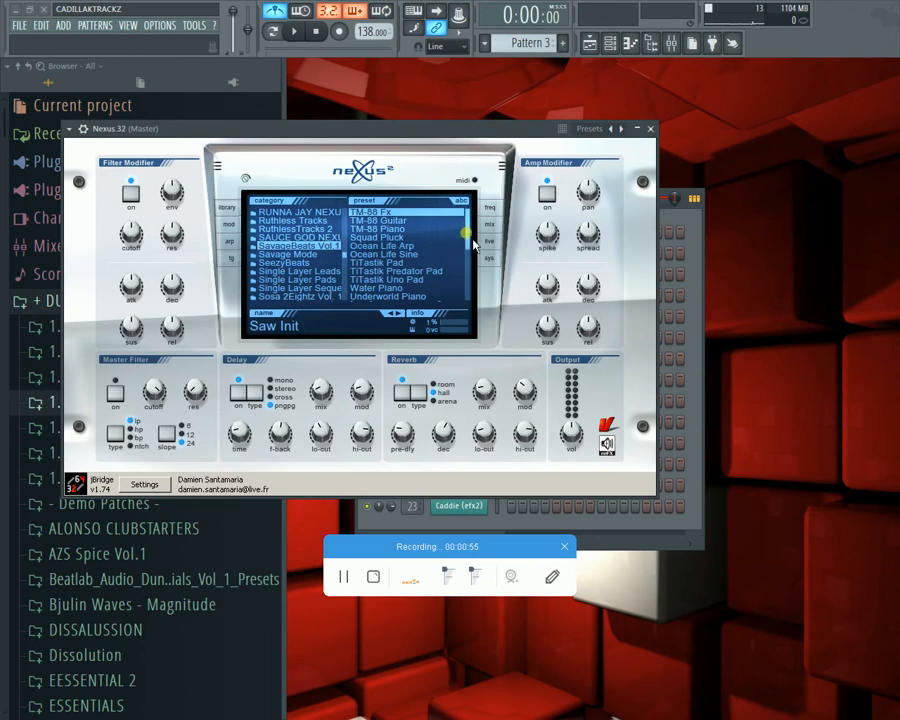
{"action": "scroll", "scroll_direction": "down", "scroll_amount": 3}
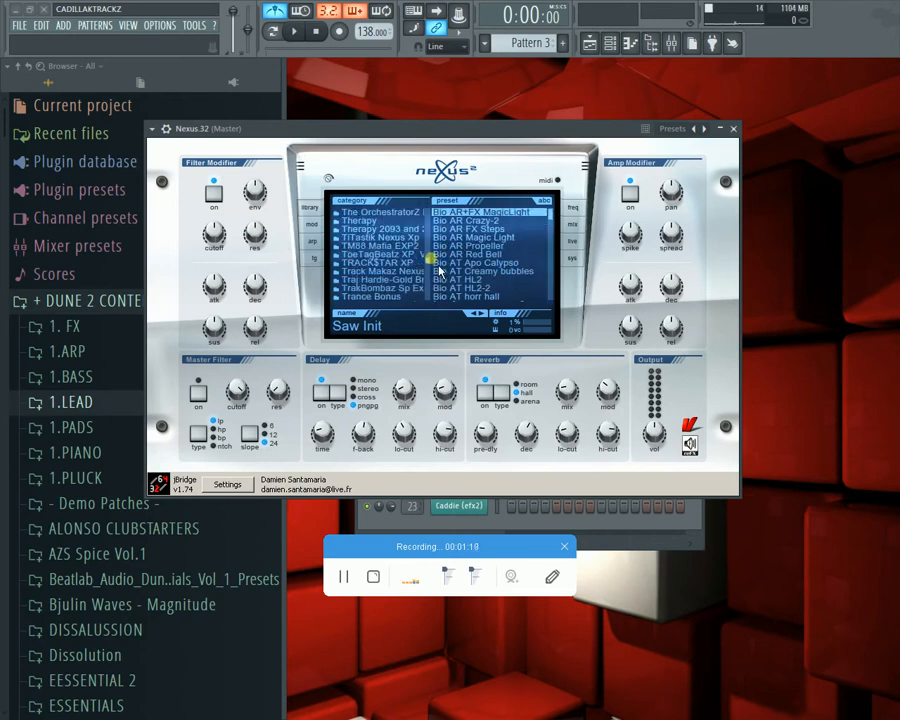
{"action": "scroll", "scroll_direction": "down", "scroll_amount": 3}
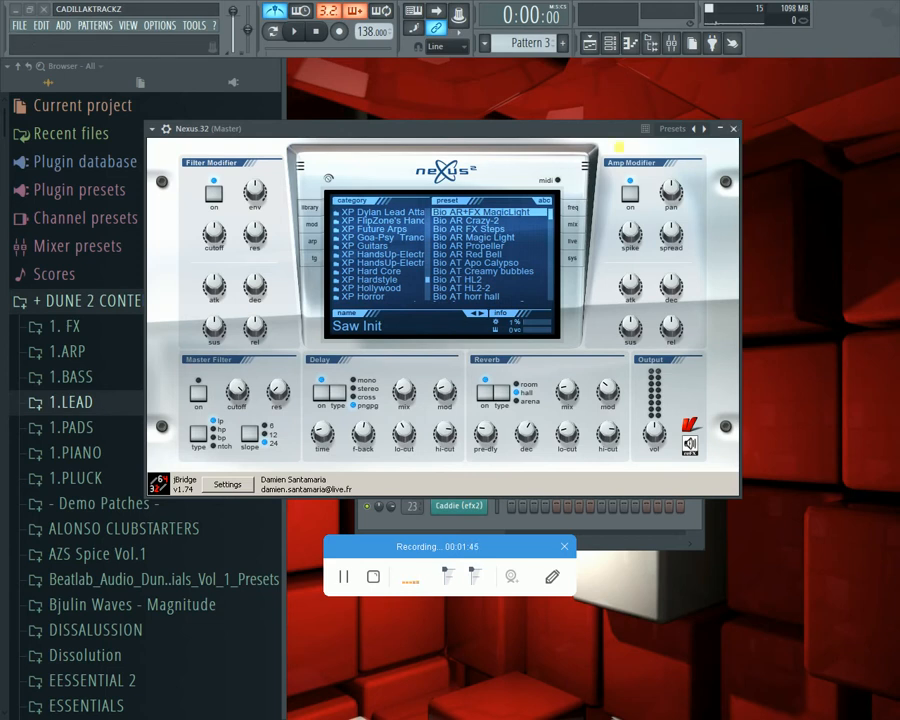
{"action": "left_click", "coordinate": [90, 300]}
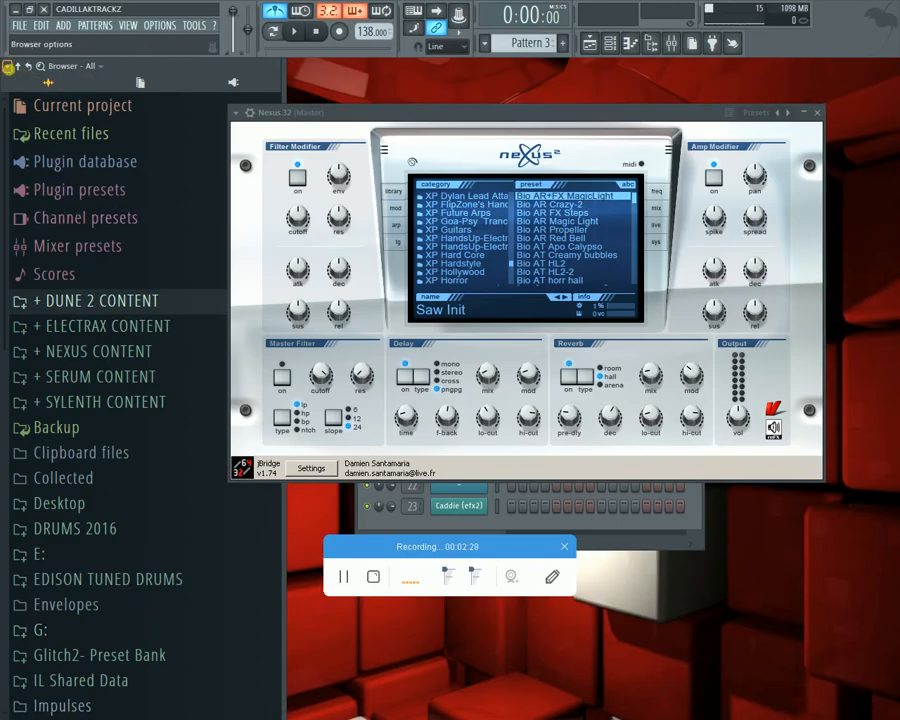
{"action": "left_click", "coordinate": [310, 468]}
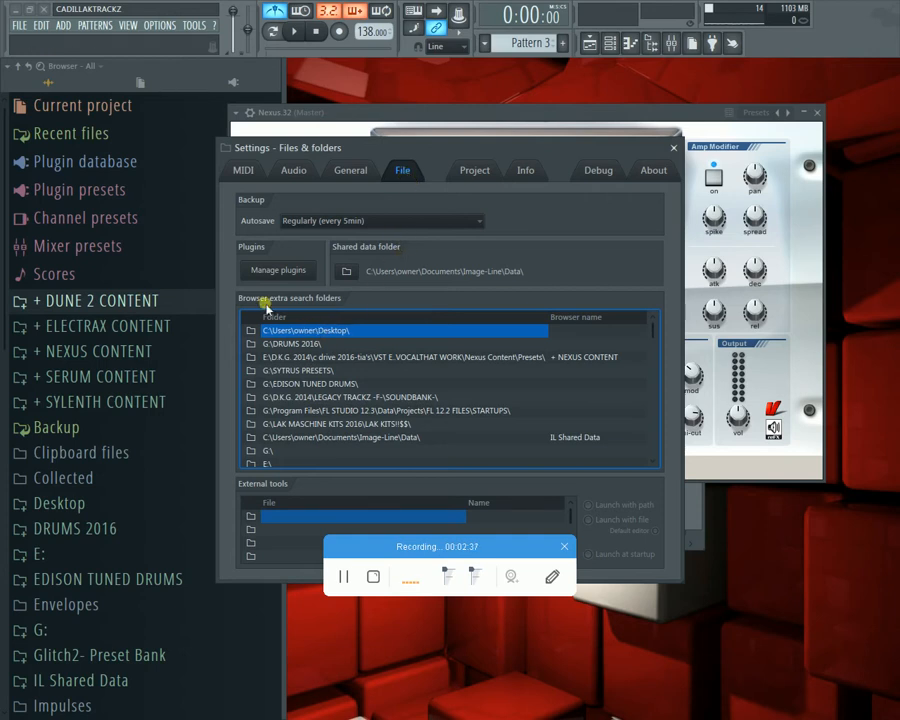
{"action": "left_click", "coordinate": [310, 383]}
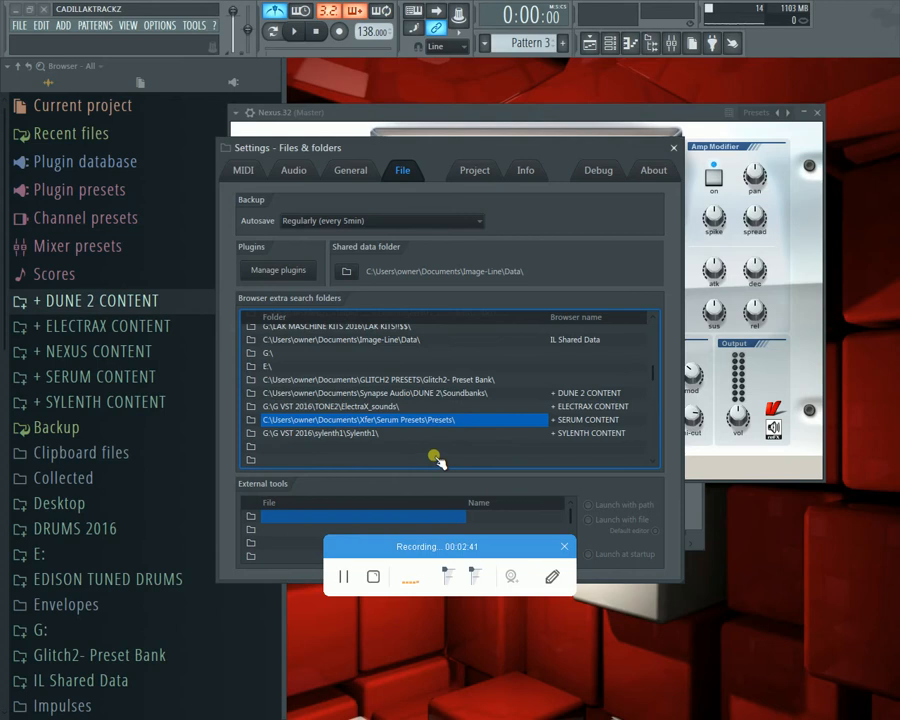
{"action": "mouse_move", "coordinate": [380, 423]}
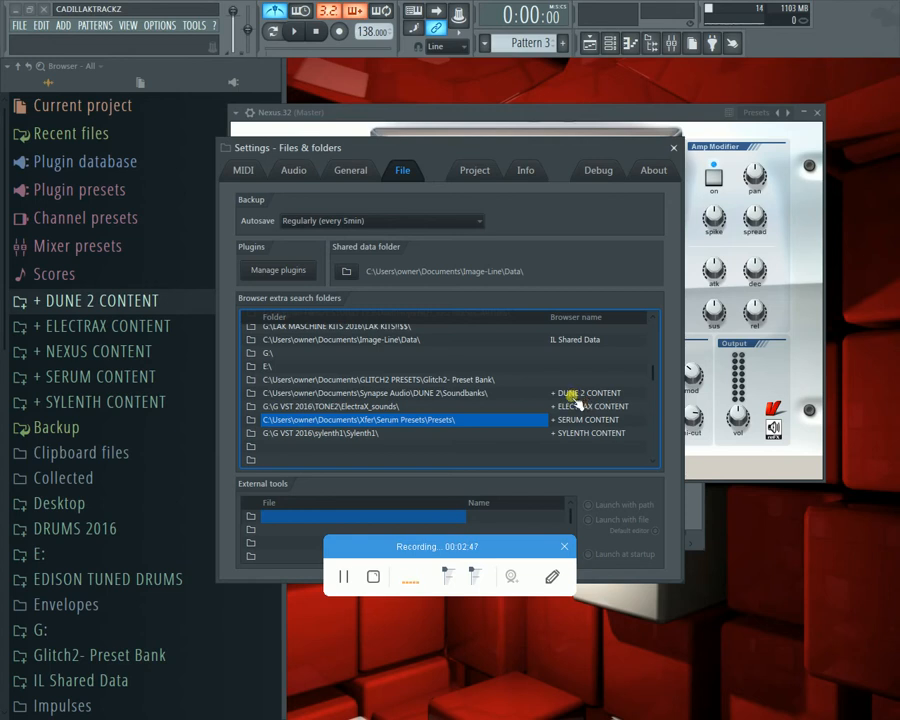
{"action": "mouse_move", "coordinate": [620, 400]}
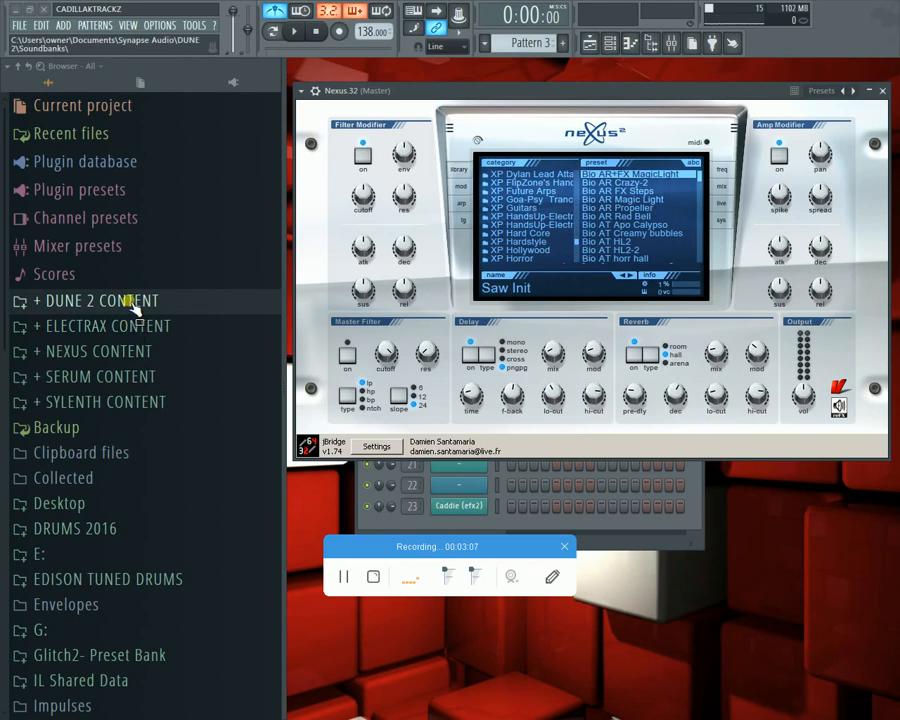
{"action": "left_click", "coordinate": [98, 300]}
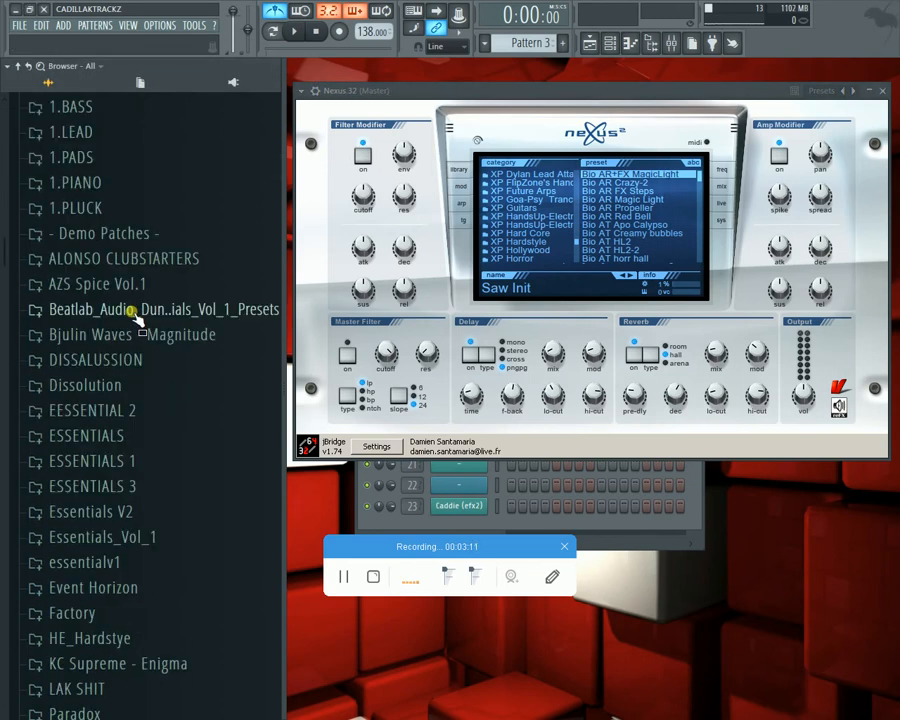
{"action": "scroll", "scroll_direction": "down", "scroll_amount": 3}
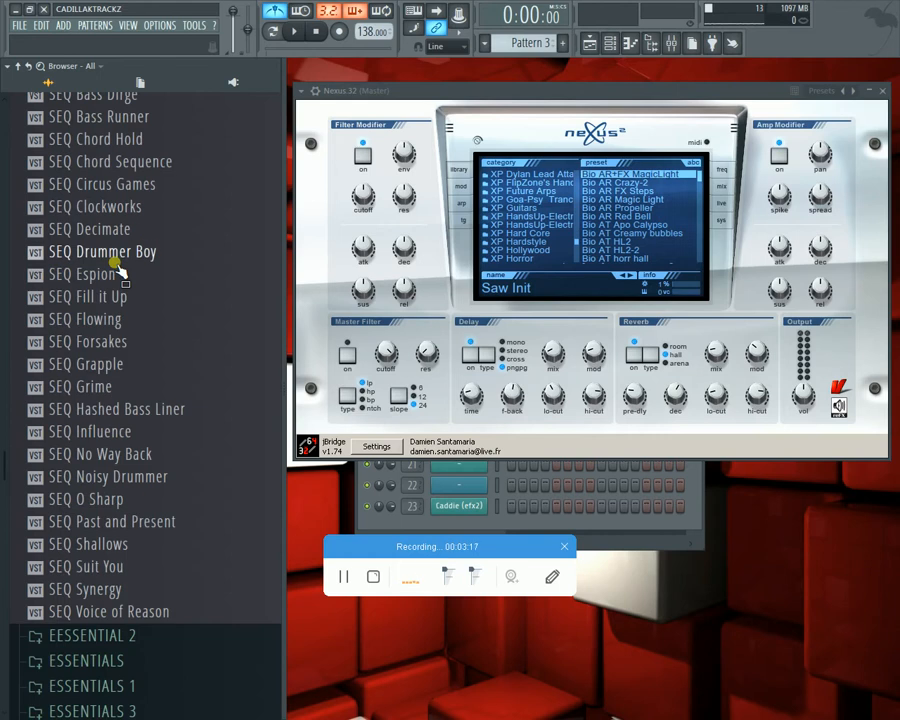
{"action": "scroll", "scroll_direction": "down", "scroll_amount": 3}
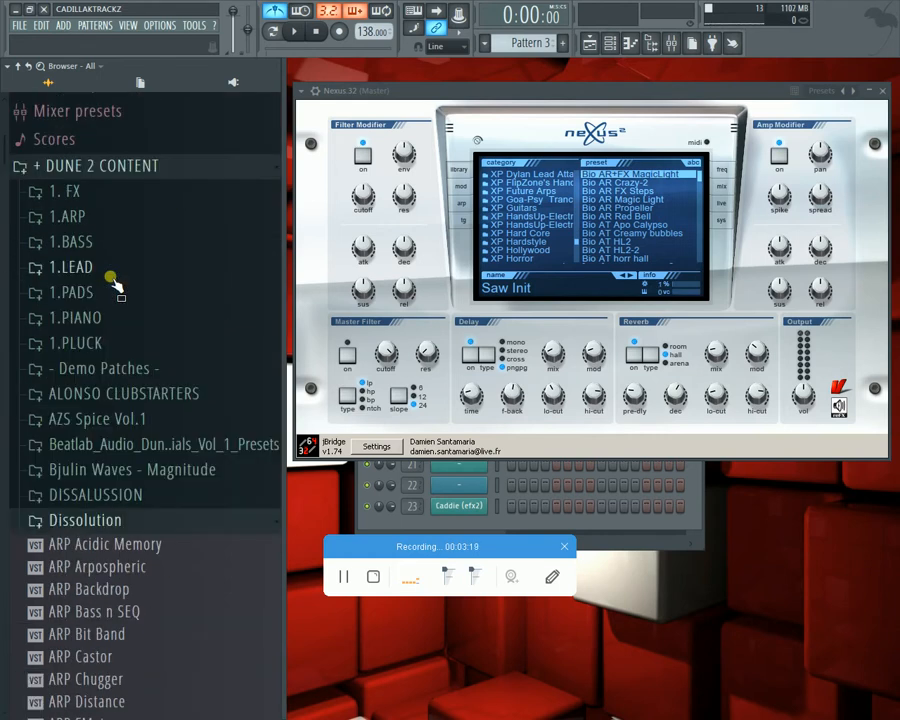
{"action": "scroll", "scroll_direction": "down", "scroll_amount": 3}
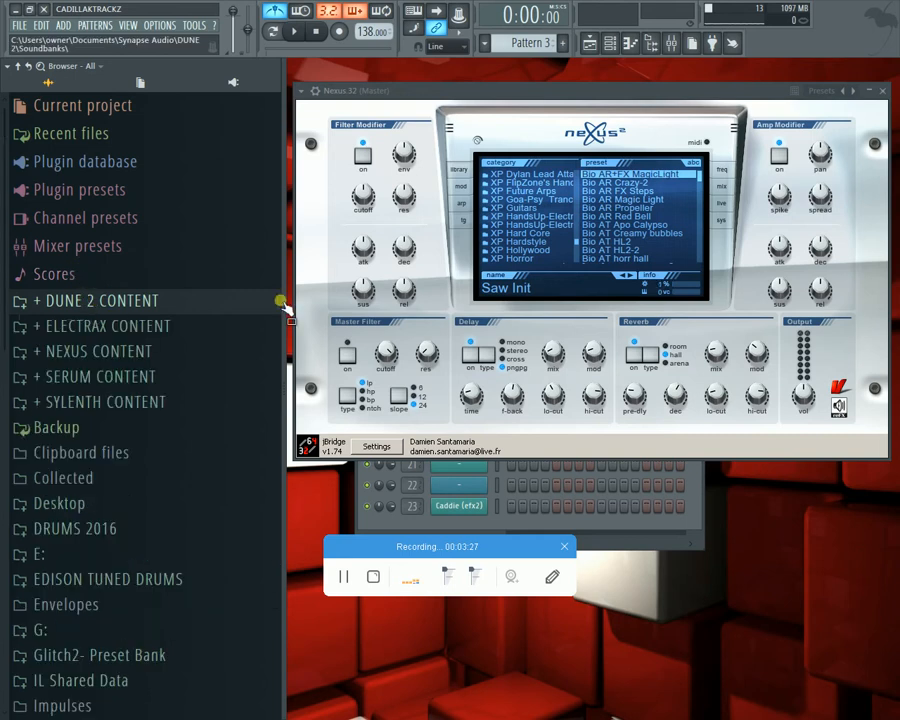
Step: Load BAZZA BDAY - BATMAN from the BAZZABEATS BDAY XP folder, then scroll the browser
{"action": "double_click", "coordinate": [100, 300]}
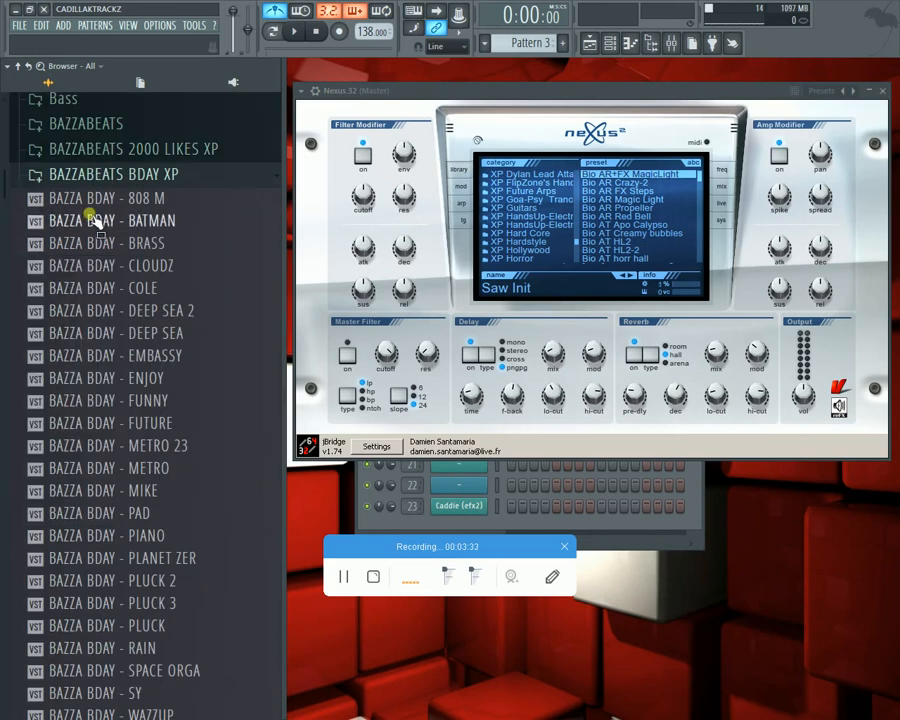
{"action": "right_click", "coordinate": [107, 220]}
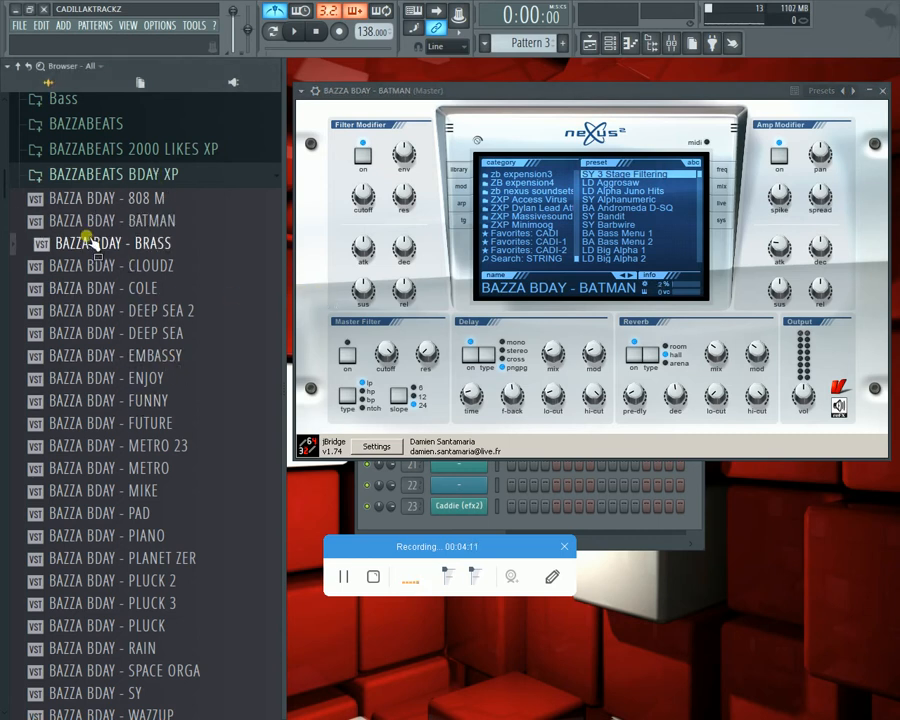
{"action": "scroll", "scroll_direction": "down", "scroll_amount": 3}
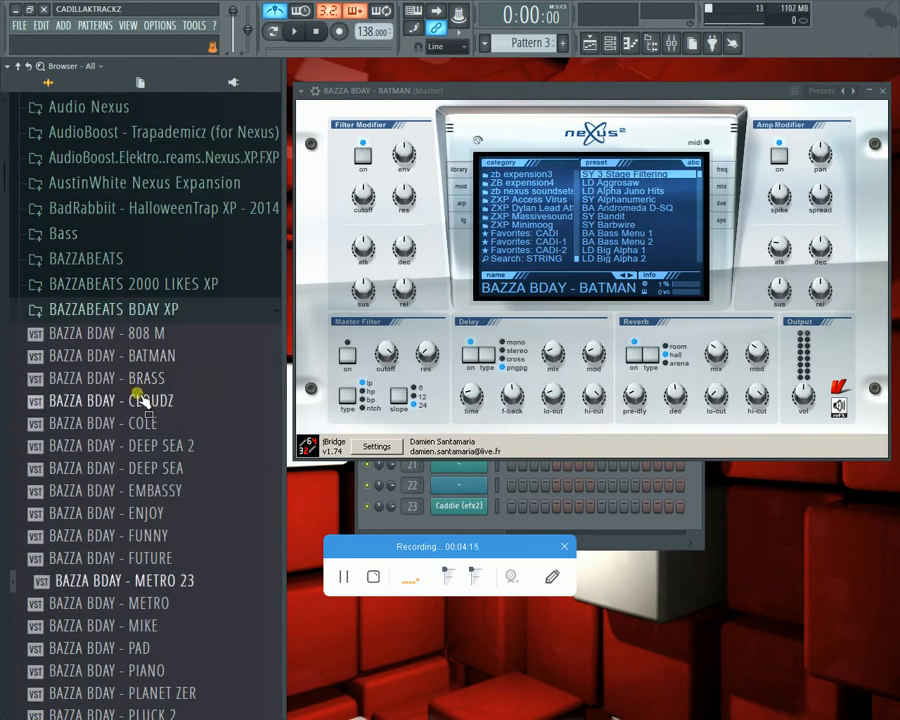
{"action": "scroll", "scroll_direction": "down", "scroll_amount": 3}
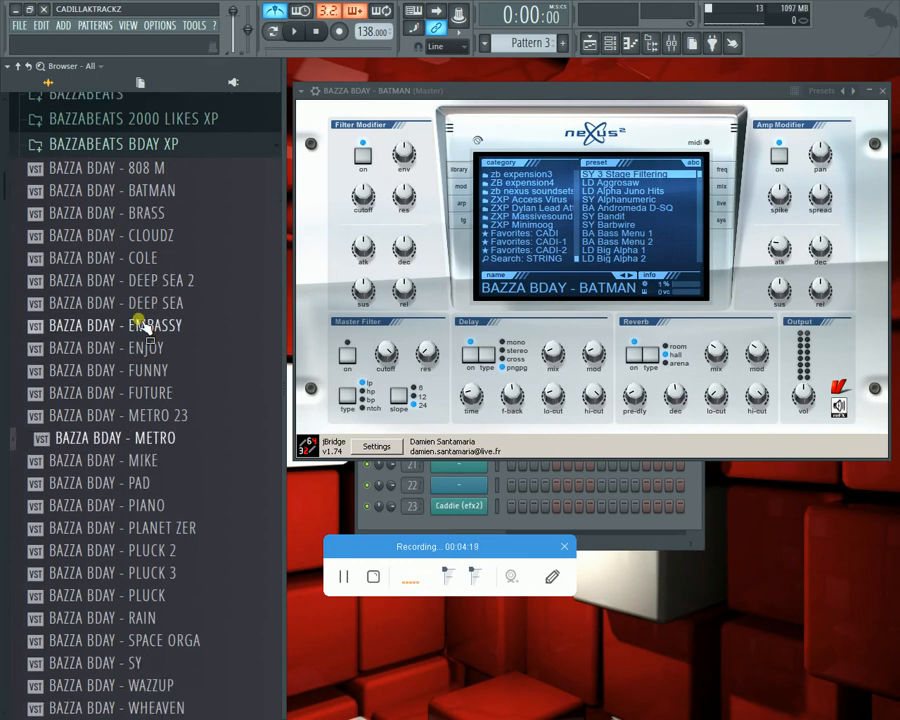
{"action": "scroll", "scroll_direction": "down", "scroll_amount": 3}
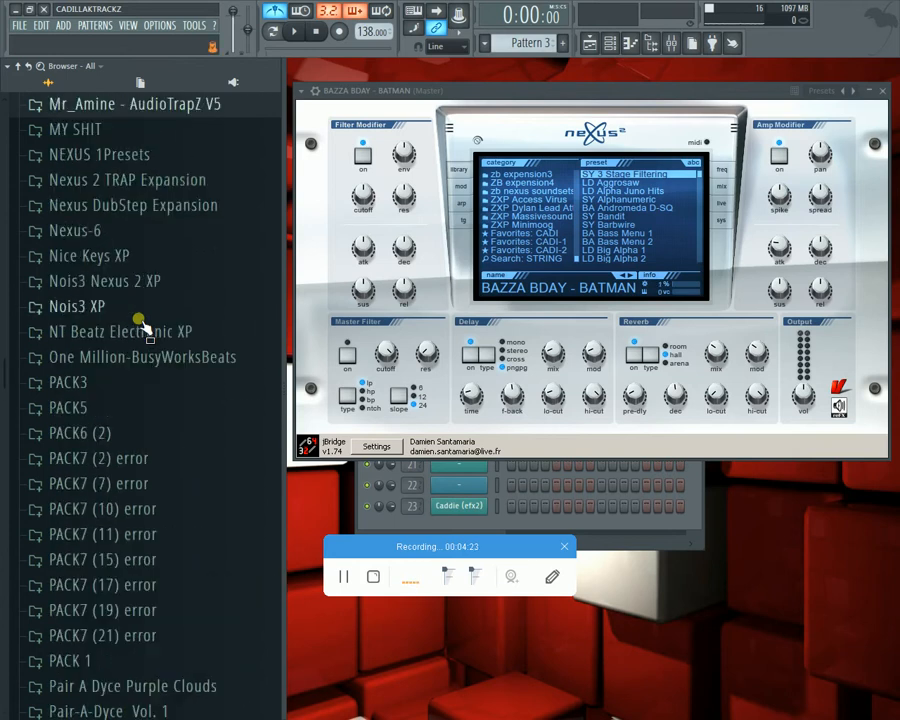
{"action": "scroll", "scroll_direction": "down", "scroll_amount": 3}
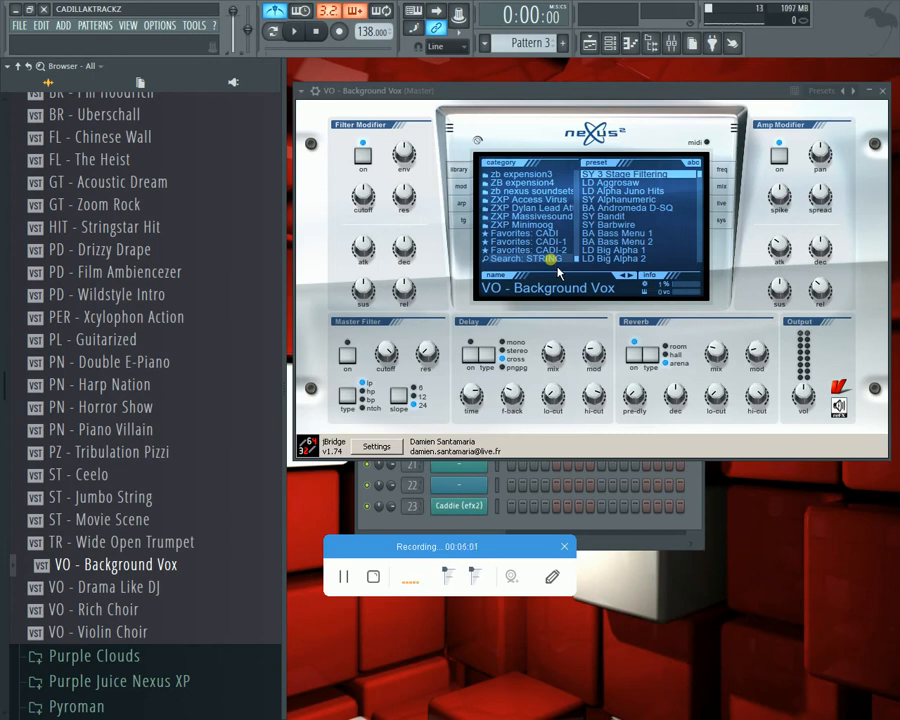
Step: Switch the Nexus preset search from STRING to PIANO
{"action": "type", "text": "STRING"}
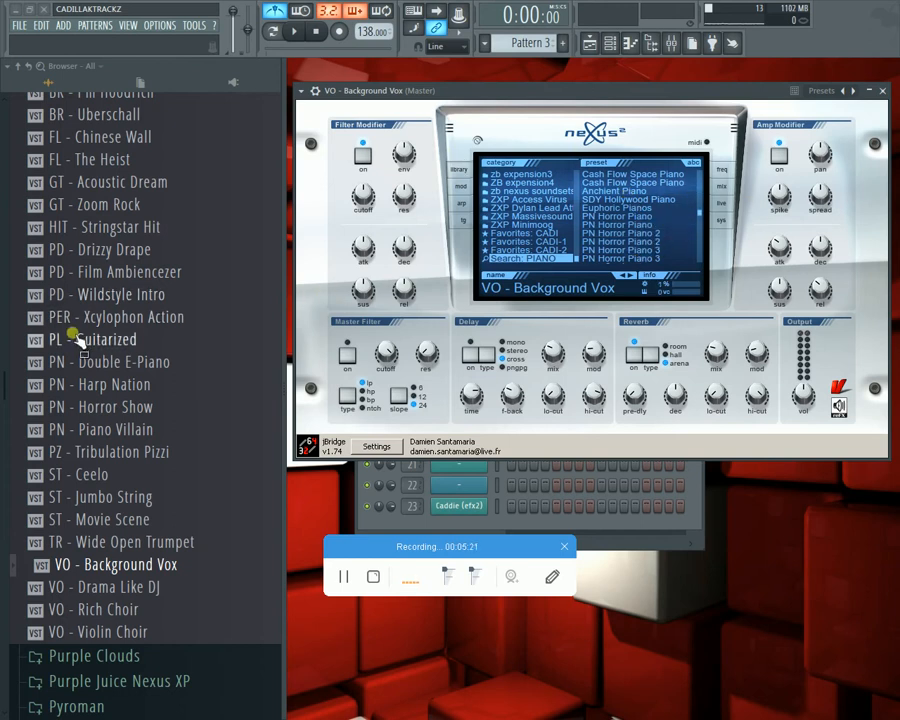
Step: Scroll through the 34 Dyce preset search results in FL Studio's browser
{"action": "scroll", "scroll_direction": "down", "scroll_amount": 3}
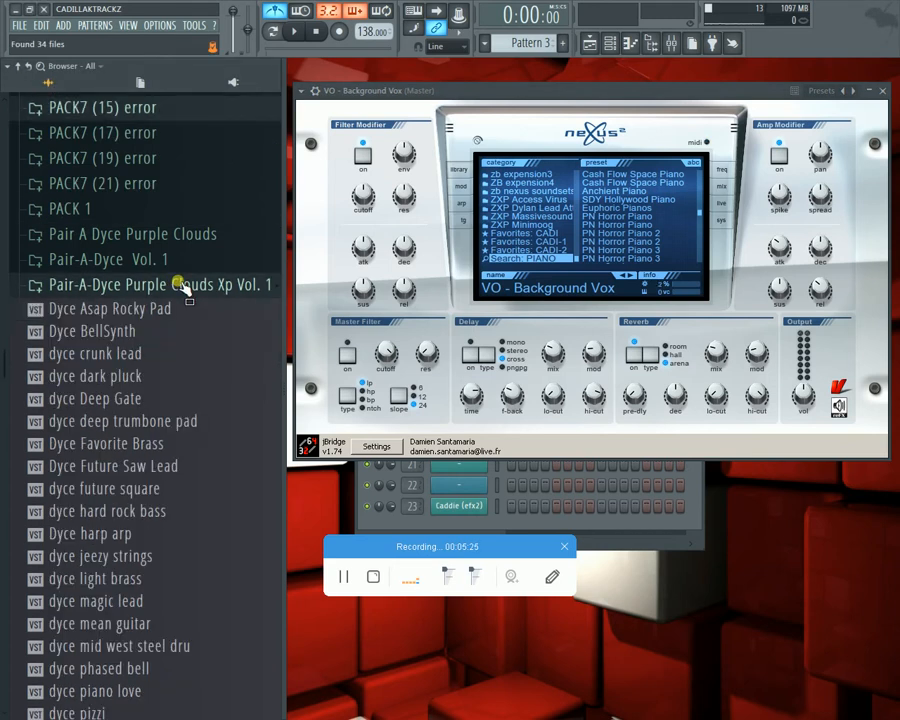
{"action": "scroll", "scroll_direction": "down", "scroll_amount": 3}
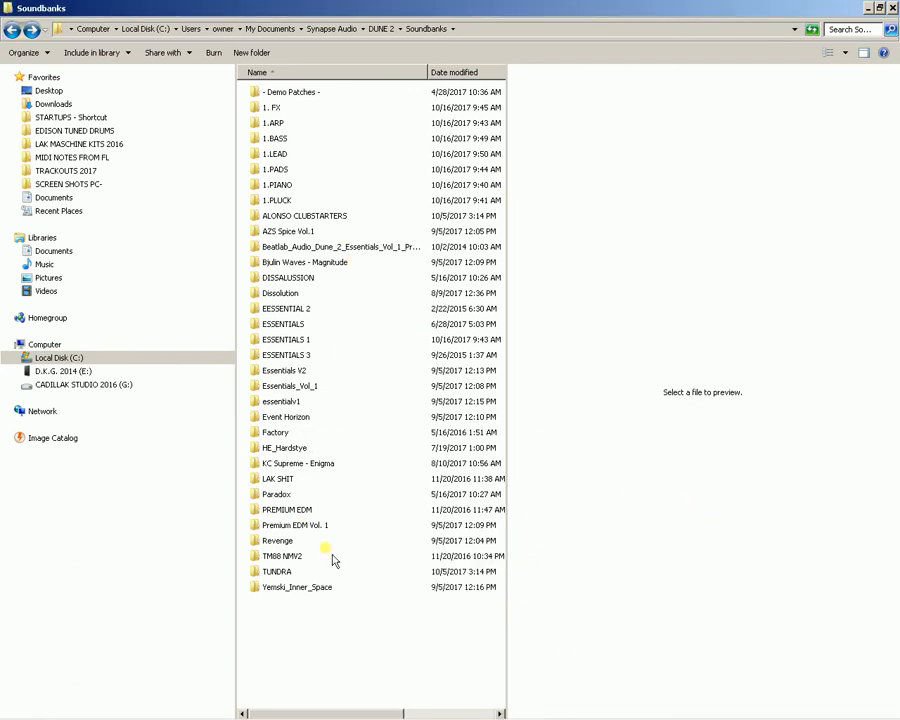
{"action": "right_click", "coordinate": [335, 560]}
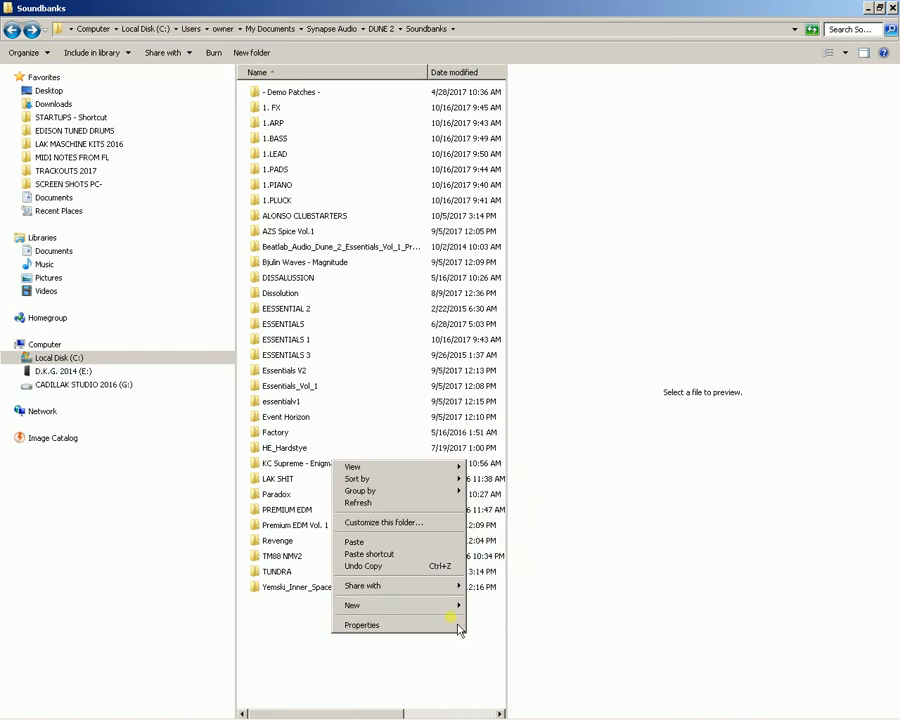
{"action": "left_click", "coordinate": [352, 605]}
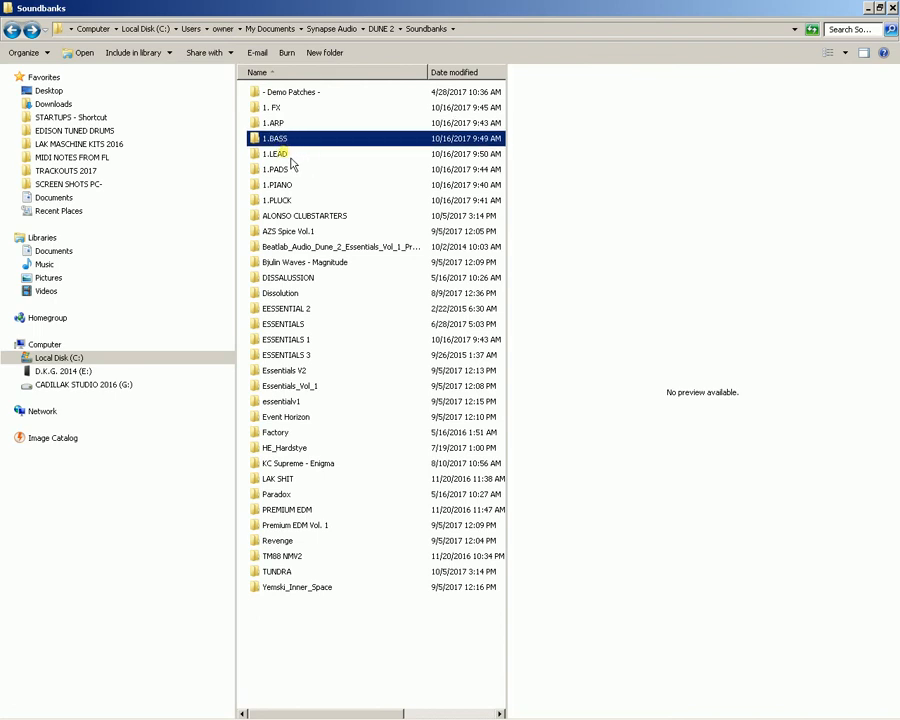
{"action": "left_click", "coordinate": [277, 185]}
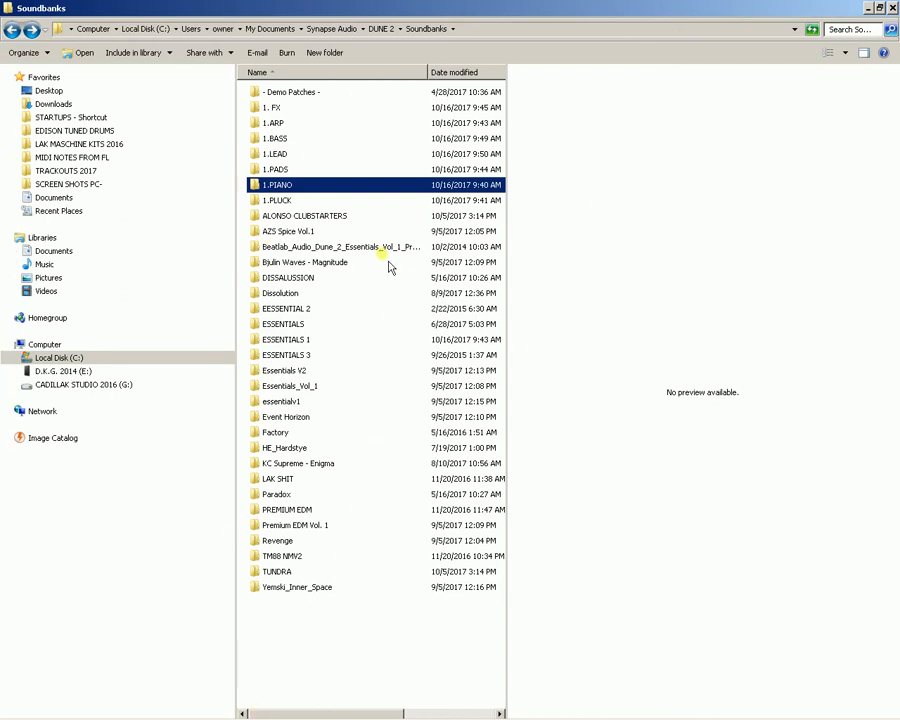
{"action": "mouse_move", "coordinate": [330, 175]}
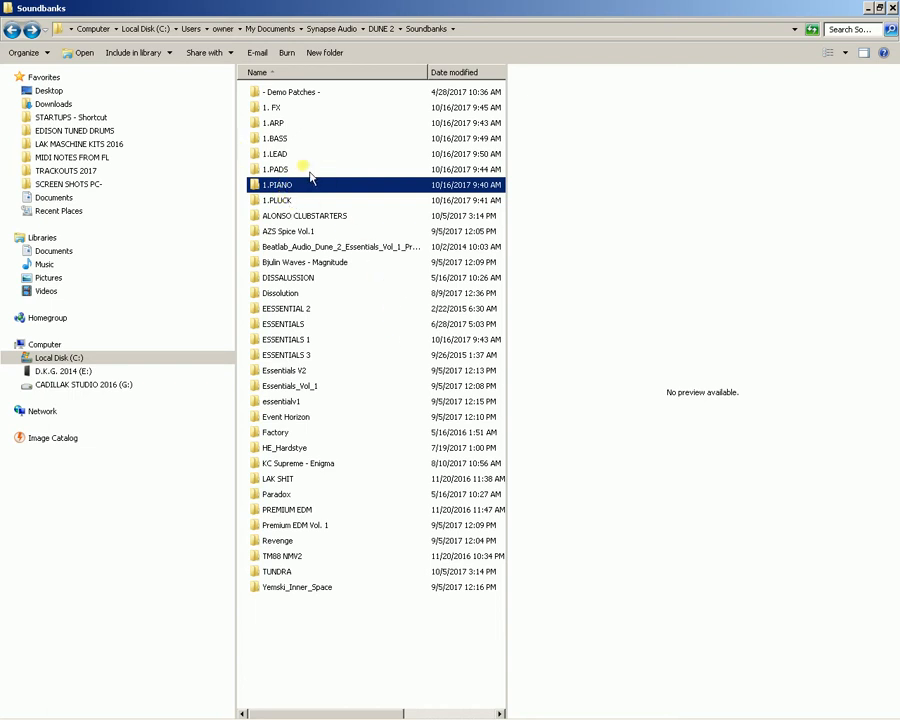
{"action": "mouse_move", "coordinate": [303, 160]}
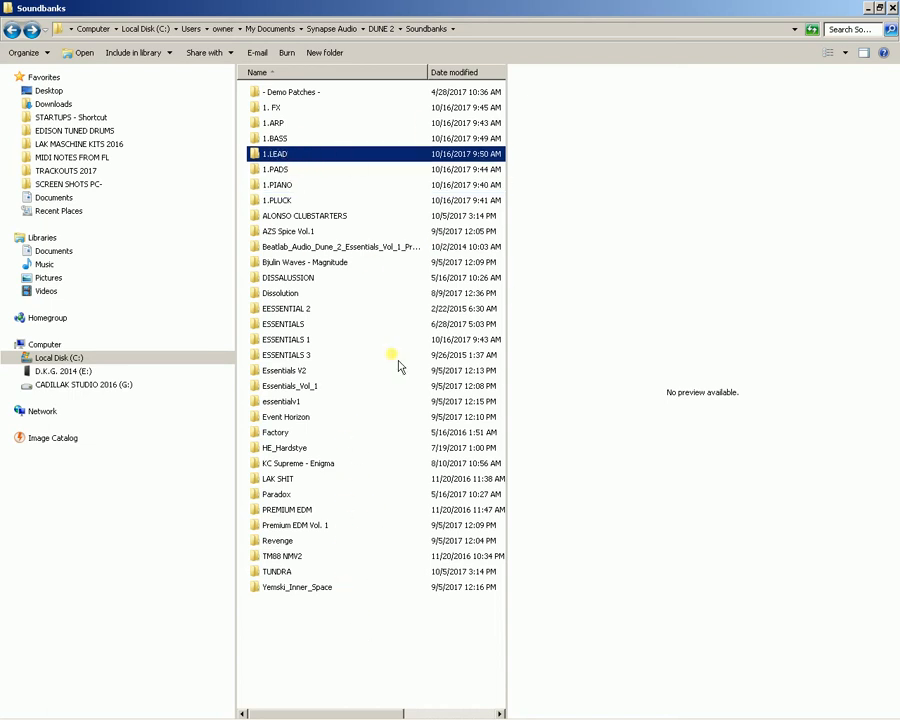
{"action": "mouse_move", "coordinate": [807, 78]}
{"action": "type", "text": "LEAD"}
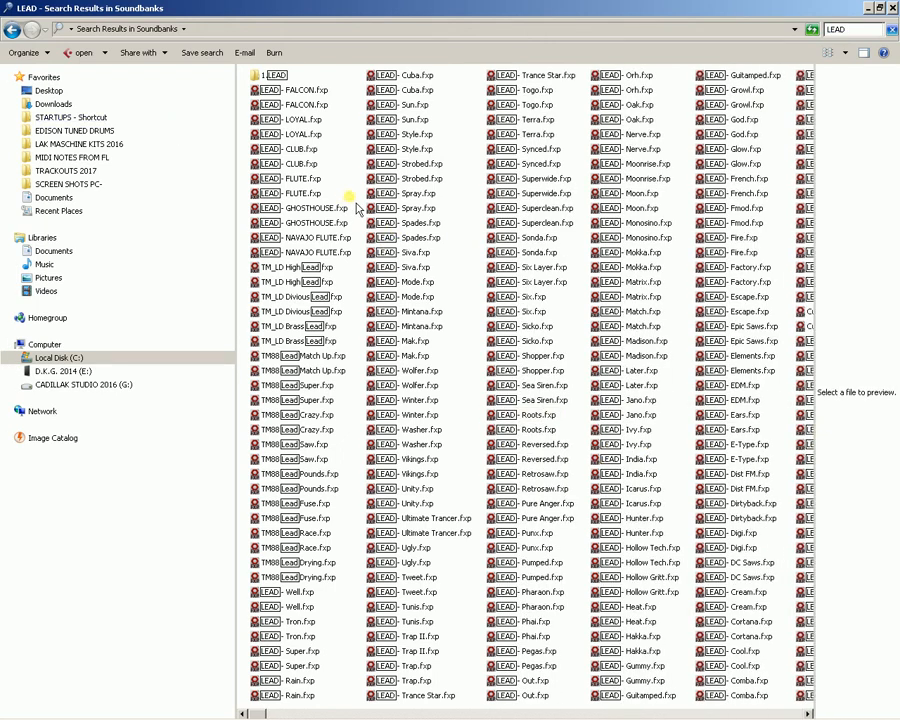
Step: Select all LEAD search results in the Soundbanks folder with Ctrl+A
{"action": "key", "text": "ctrl+a"}
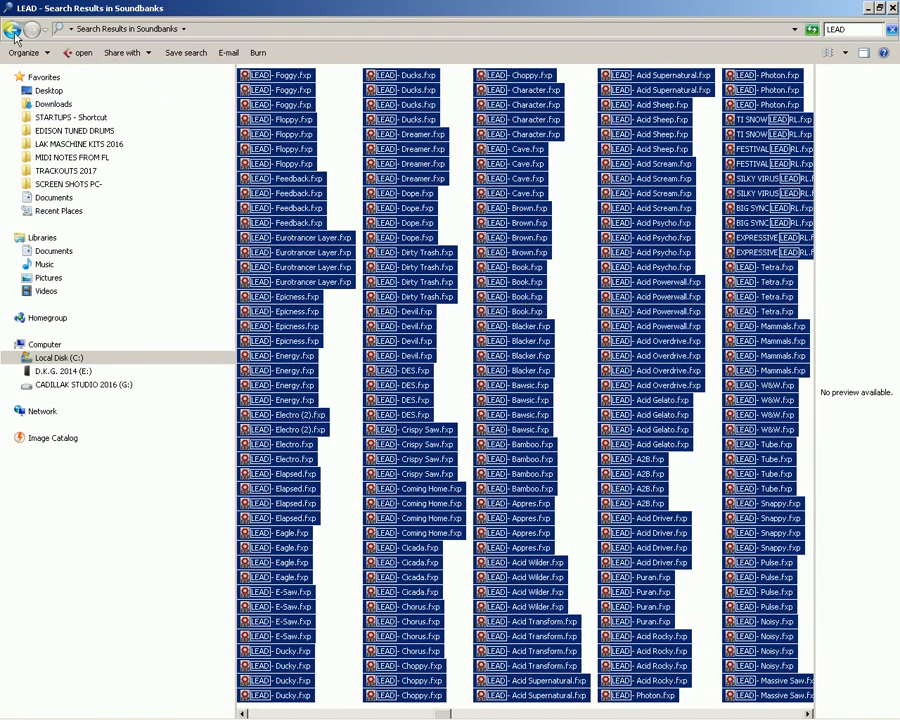
{"action": "left_click", "coordinate": [14, 28]}
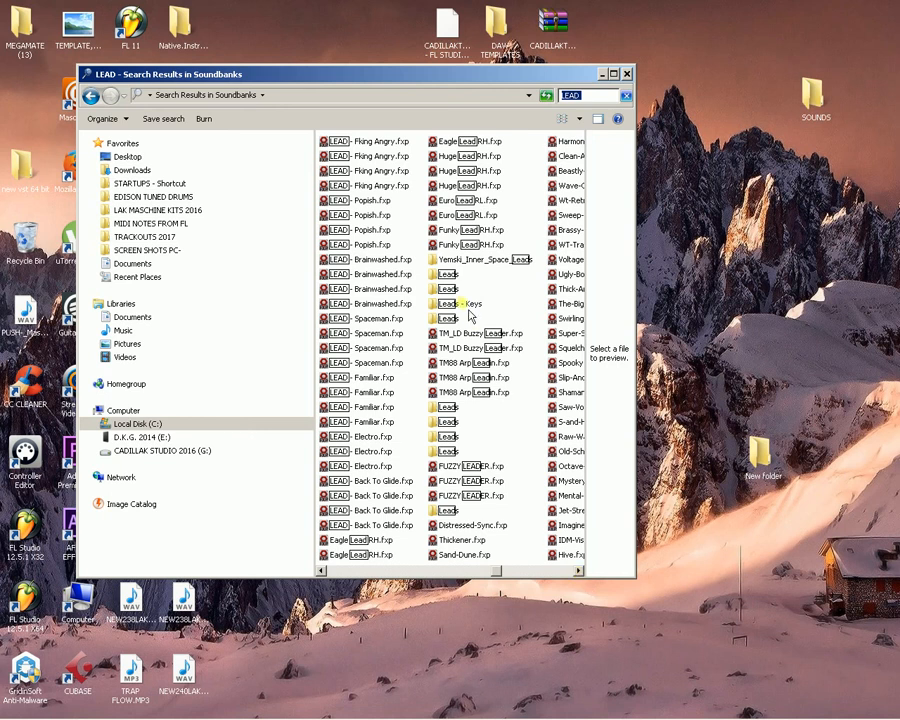
Step: Copy the Leads - Keys presets into the desktop New folder, replacing all 47 conflicting files
{"action": "double_click", "coordinate": [470, 304]}
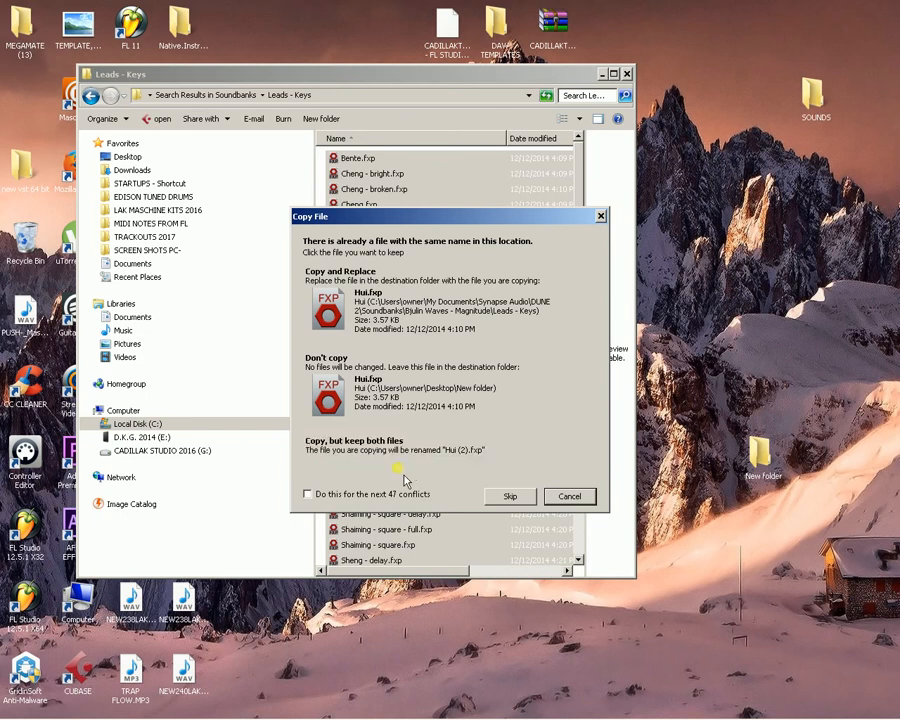
{"action": "left_click", "coordinate": [445, 300]}
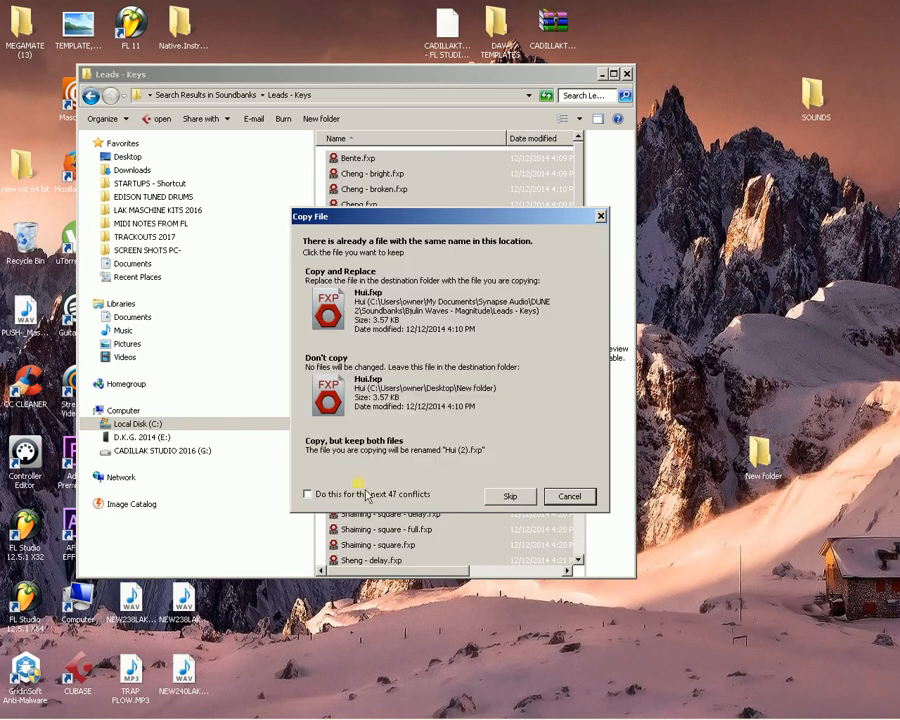
{"action": "left_click", "coordinate": [308, 493]}
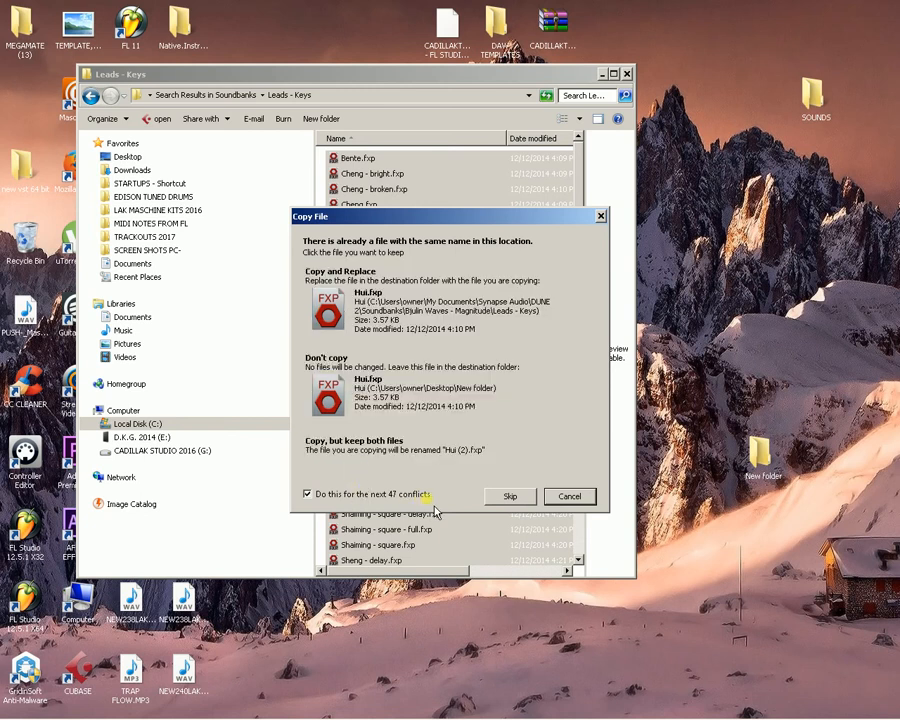
{"action": "left_click", "coordinate": [440, 305]}
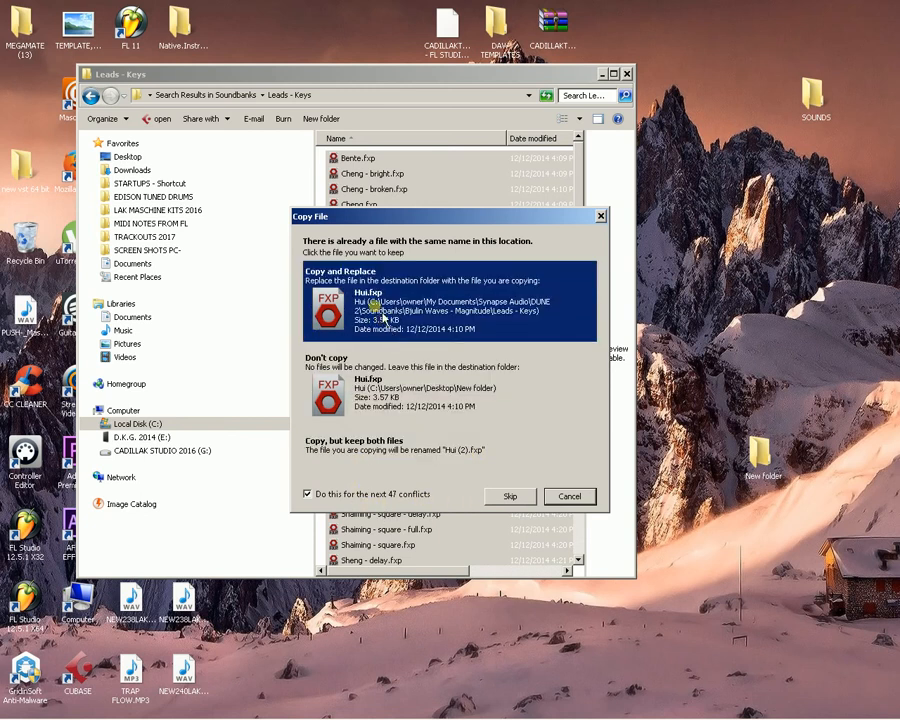
{"action": "left_click", "coordinate": [509, 496]}
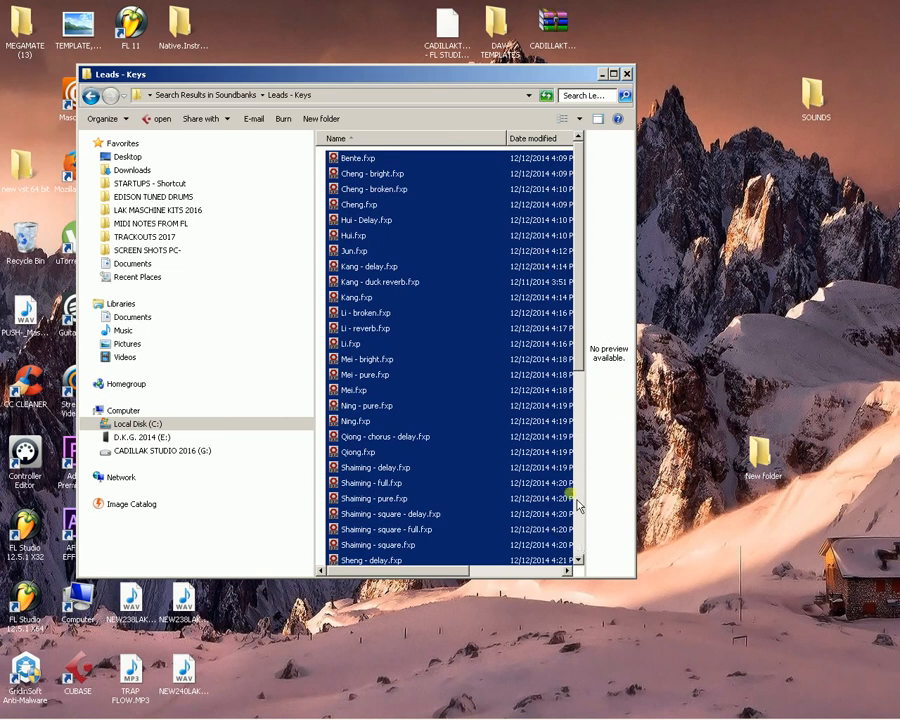
{"action": "mouse_move", "coordinate": [832, 498]}
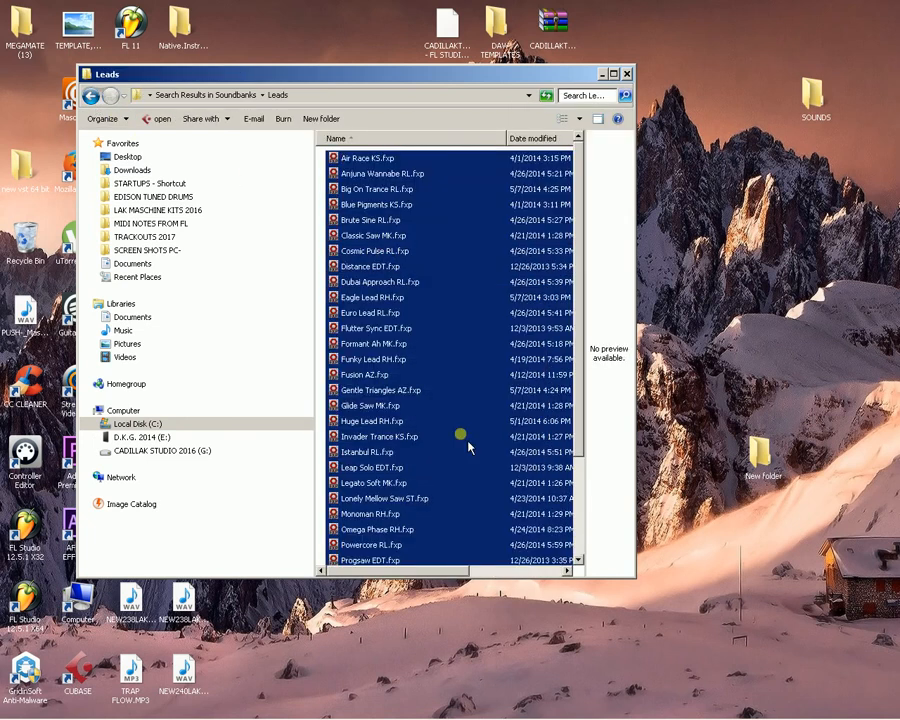
Step: Search the Leads folder for LEAD and cut all matching presets
{"action": "right_click", "coordinate": [763, 473]}
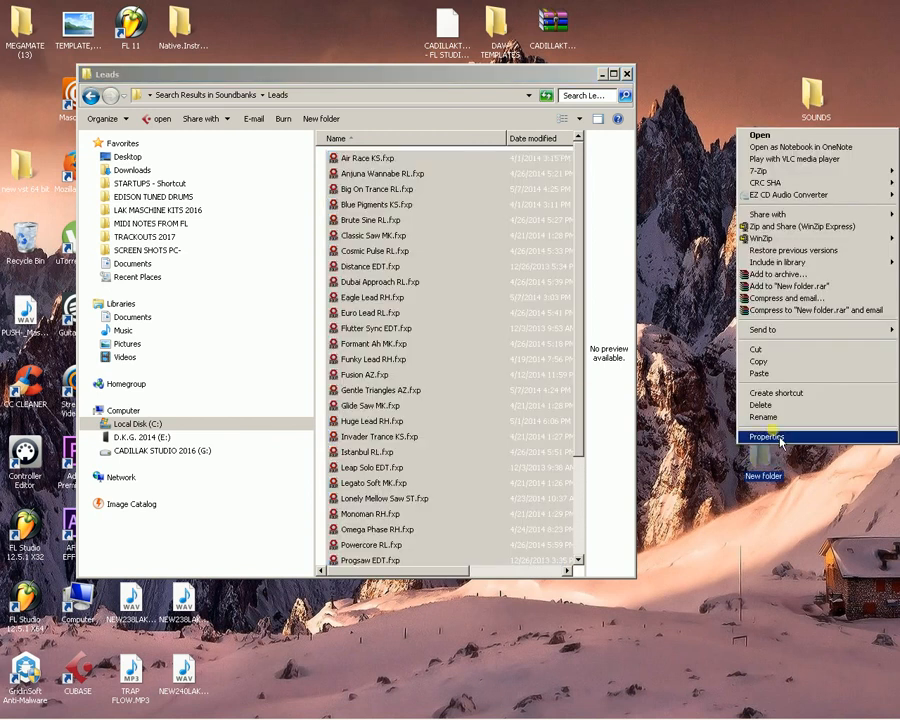
{"action": "left_click", "coordinate": [758, 371]}
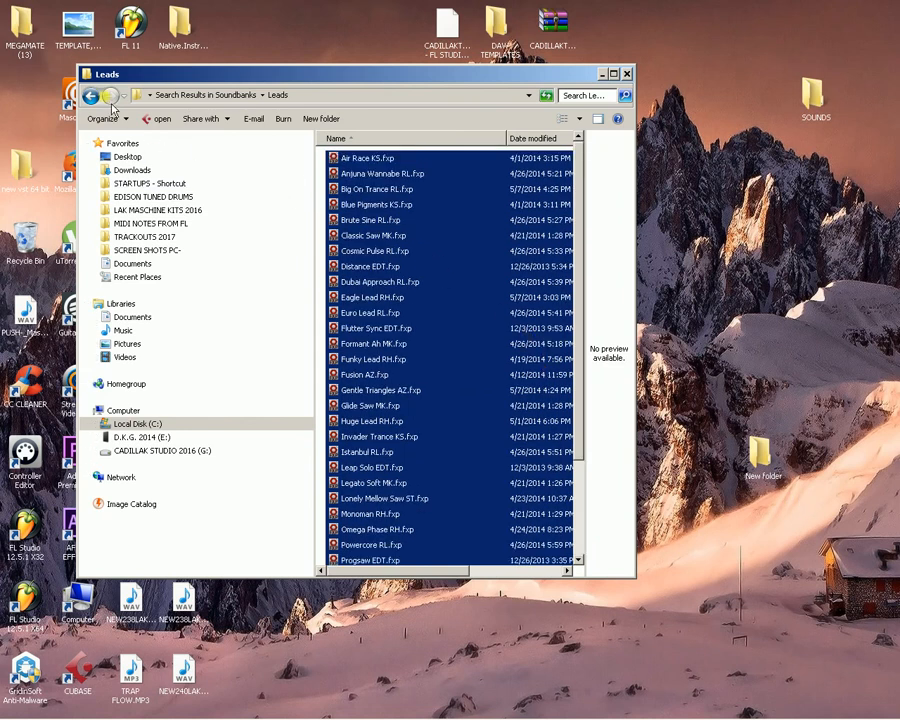
{"action": "type", "text": "LEAD"}
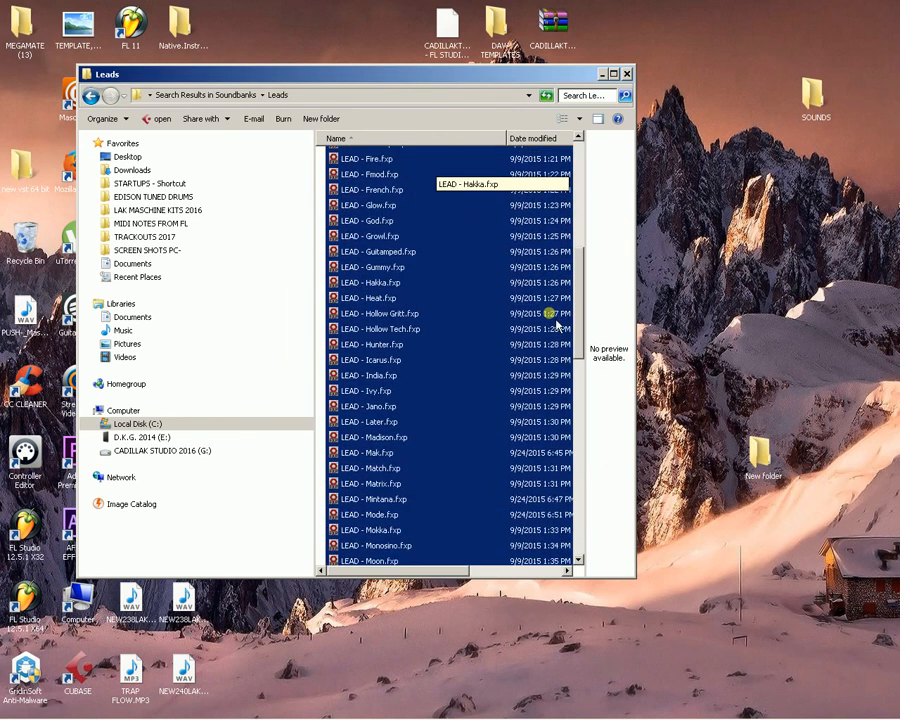
{"action": "scroll", "scroll_direction": "down", "scroll_amount": 3}
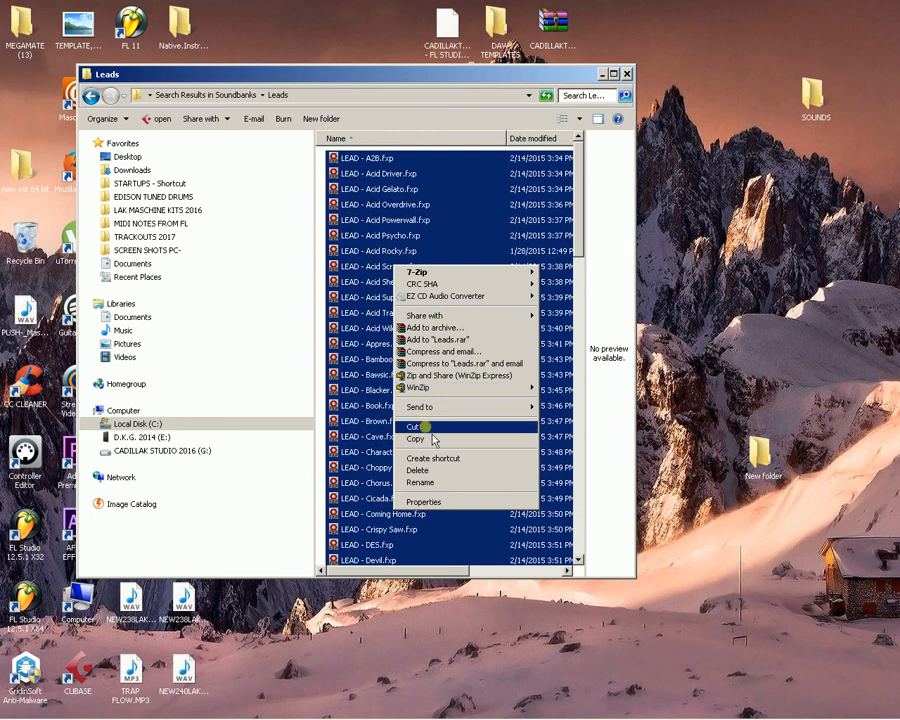
{"action": "left_click", "coordinate": [416, 426]}
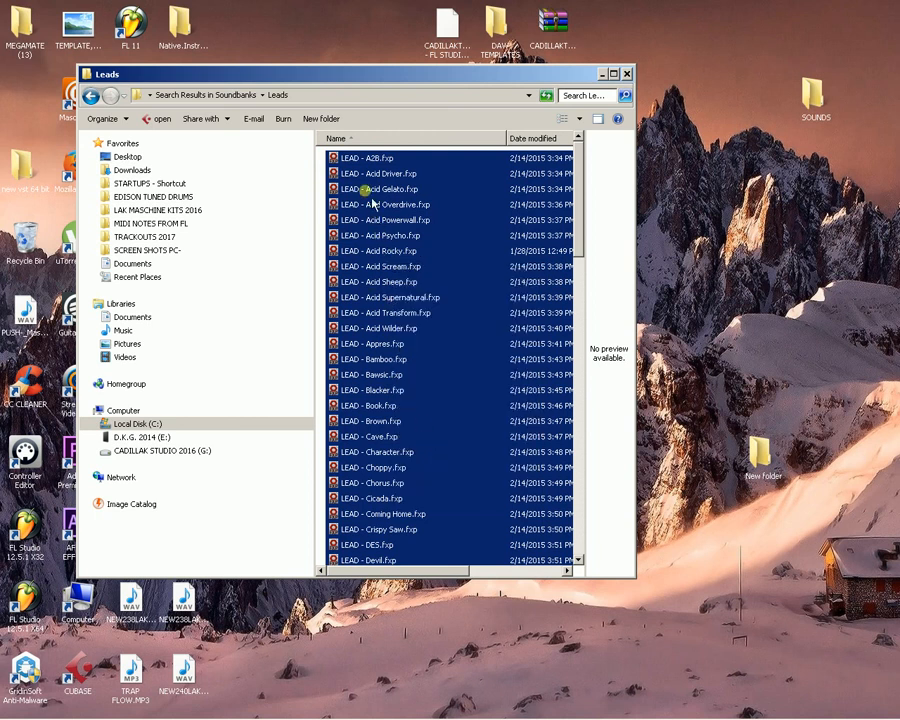